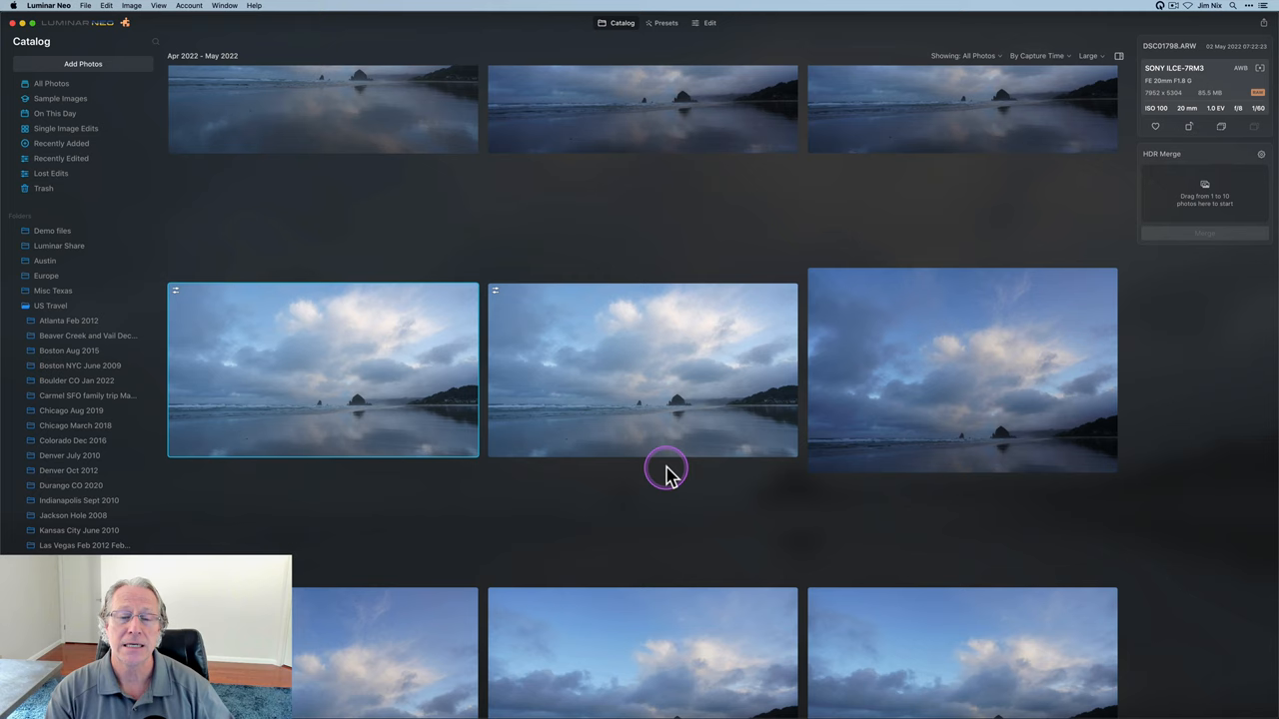
pyautogui.moveTo(524, 408)
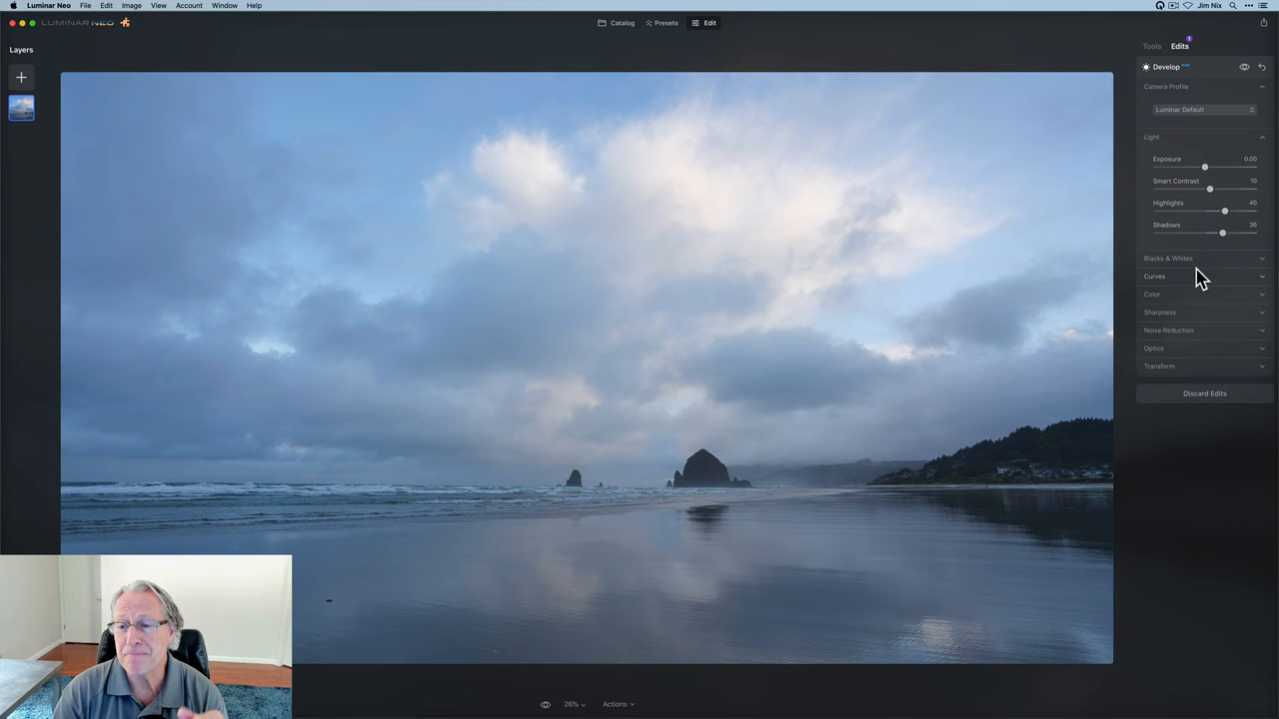
# Expand the Develop tool's Color section to show white balance, temperature, tint, saturation and vibrance
pyautogui.click(1150, 294)
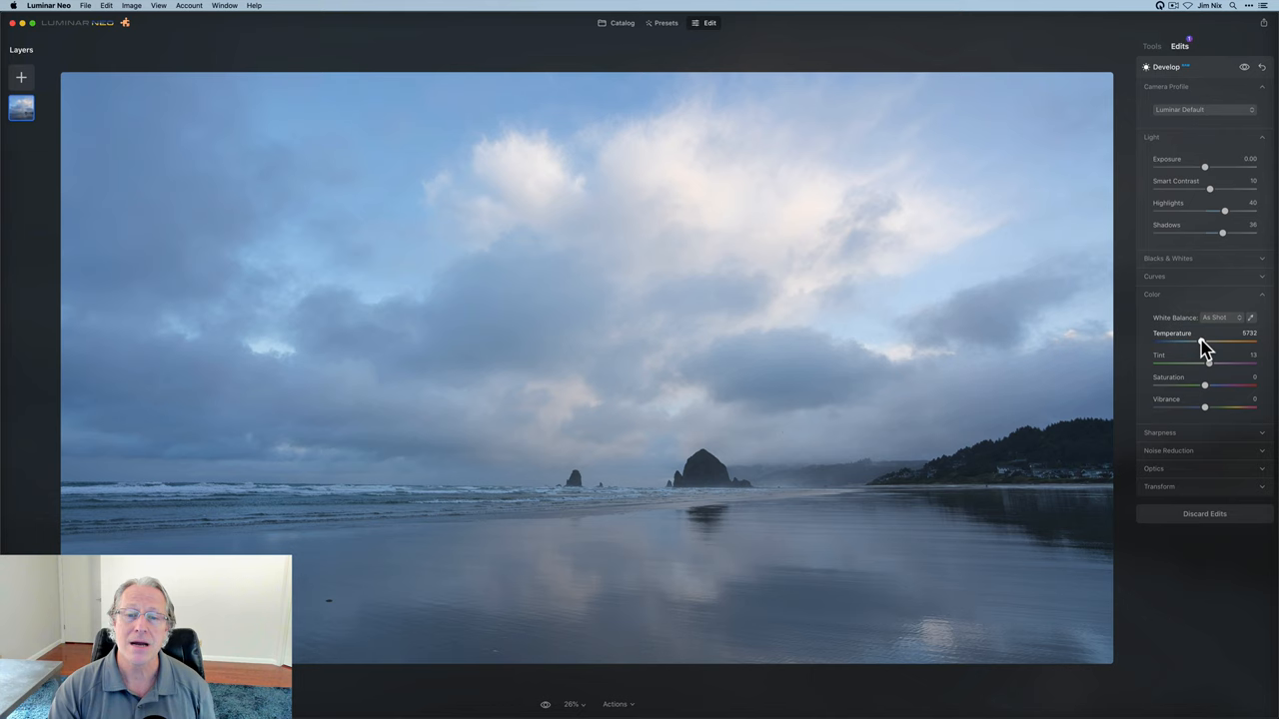
# Swing the Temperature slider between warm sunset and cool blue looks, leaving it slightly cool, and begin nudging Tint
pyautogui.moveTo(1223, 343); pyautogui.dragTo(1203, 343)
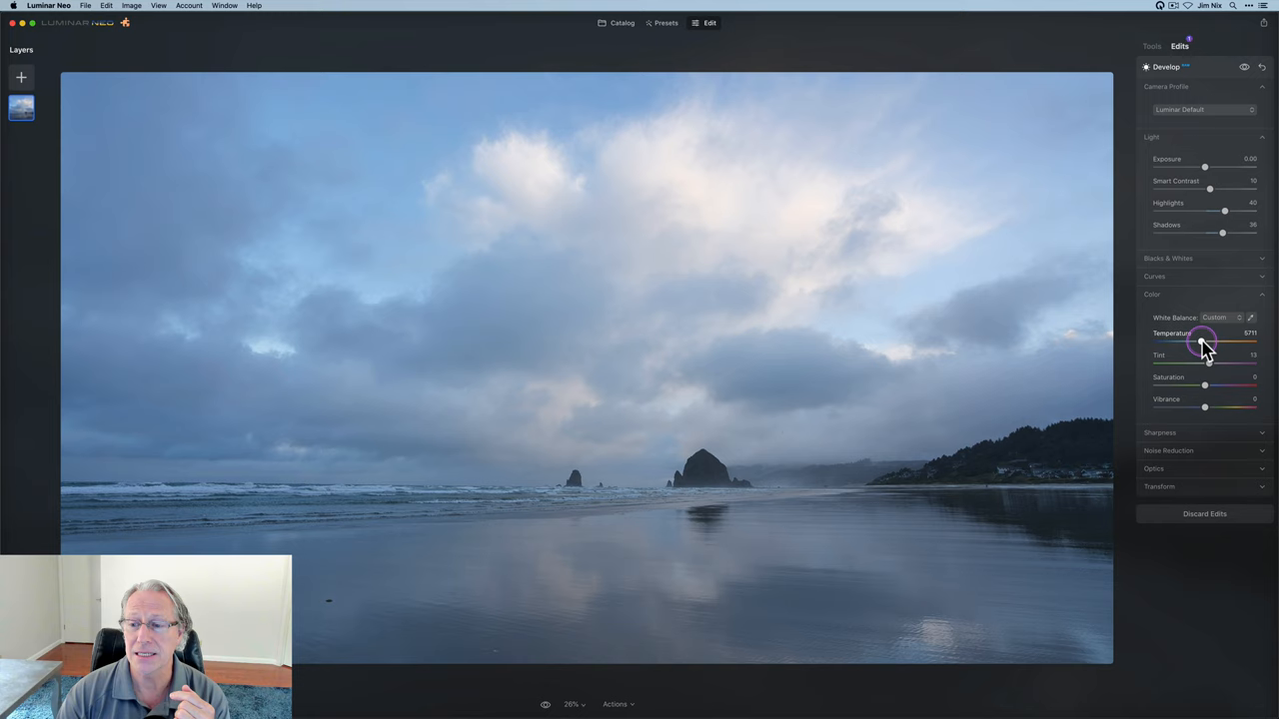
pyautogui.moveTo(1202, 339); pyautogui.dragTo(1199, 340)
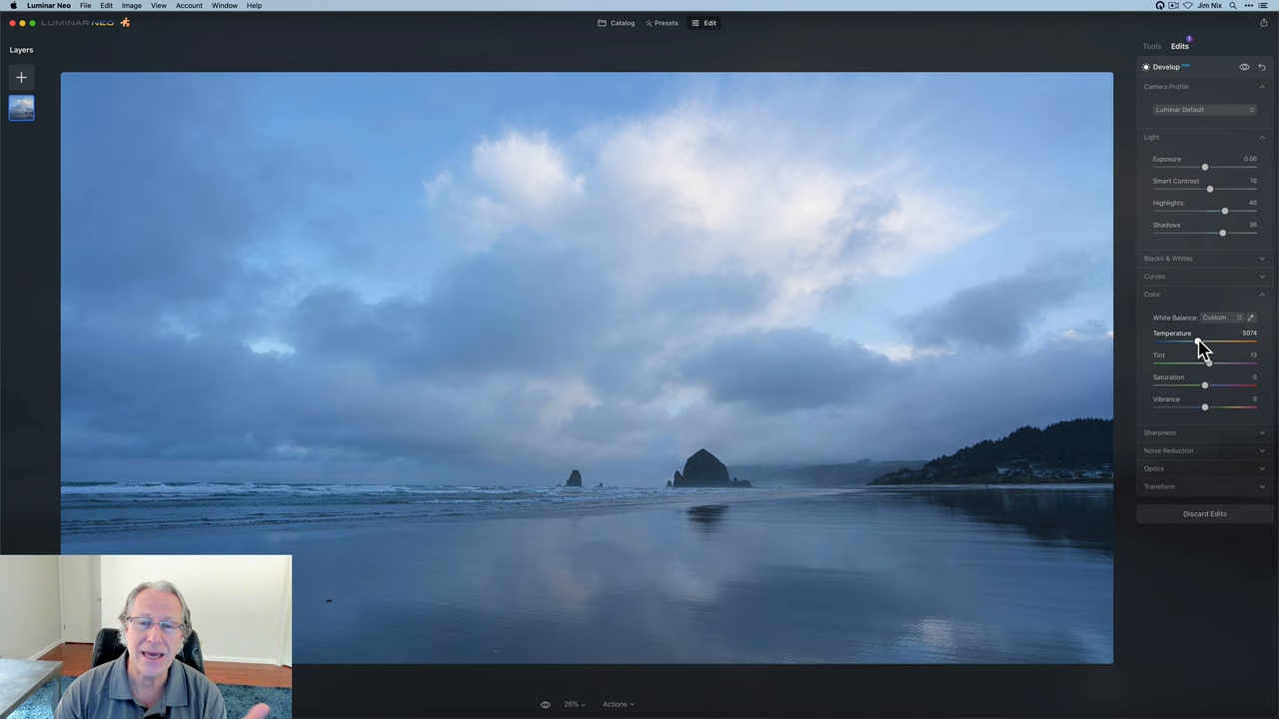
pyautogui.moveTo(1195, 344); pyautogui.dragTo(1199, 343)
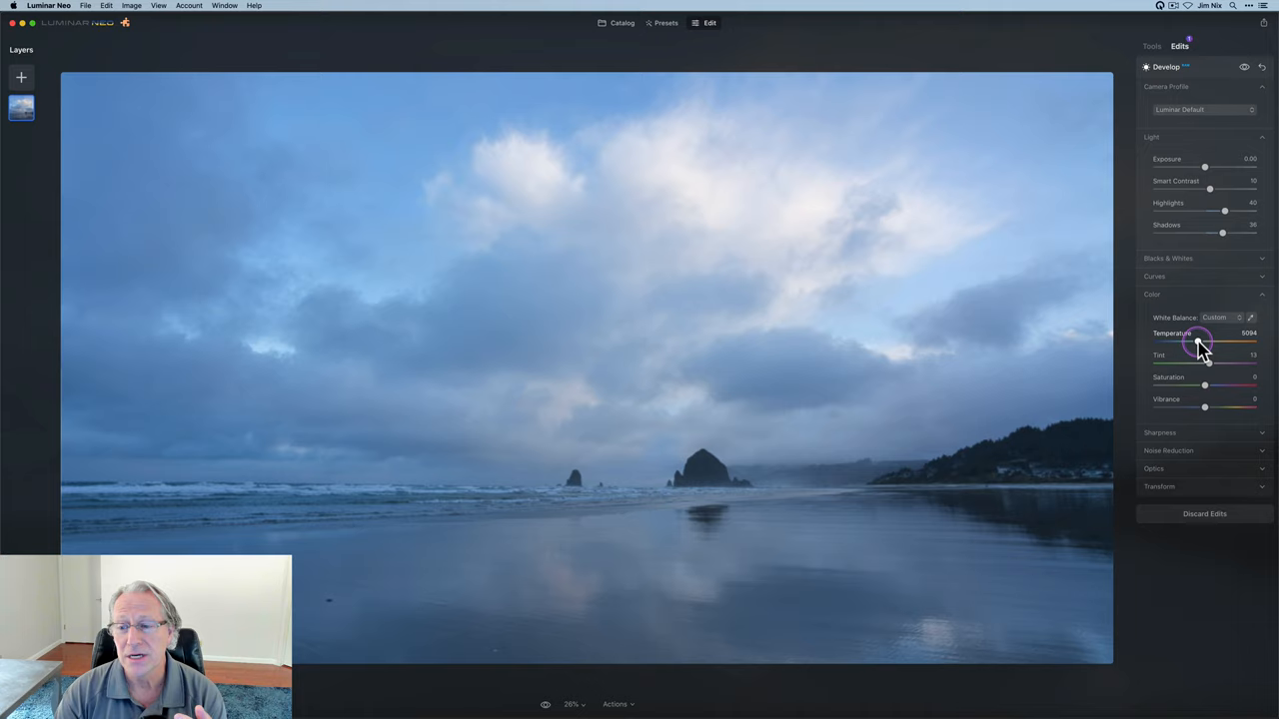
pyautogui.moveTo(1199, 343); pyautogui.dragTo(1215, 343)
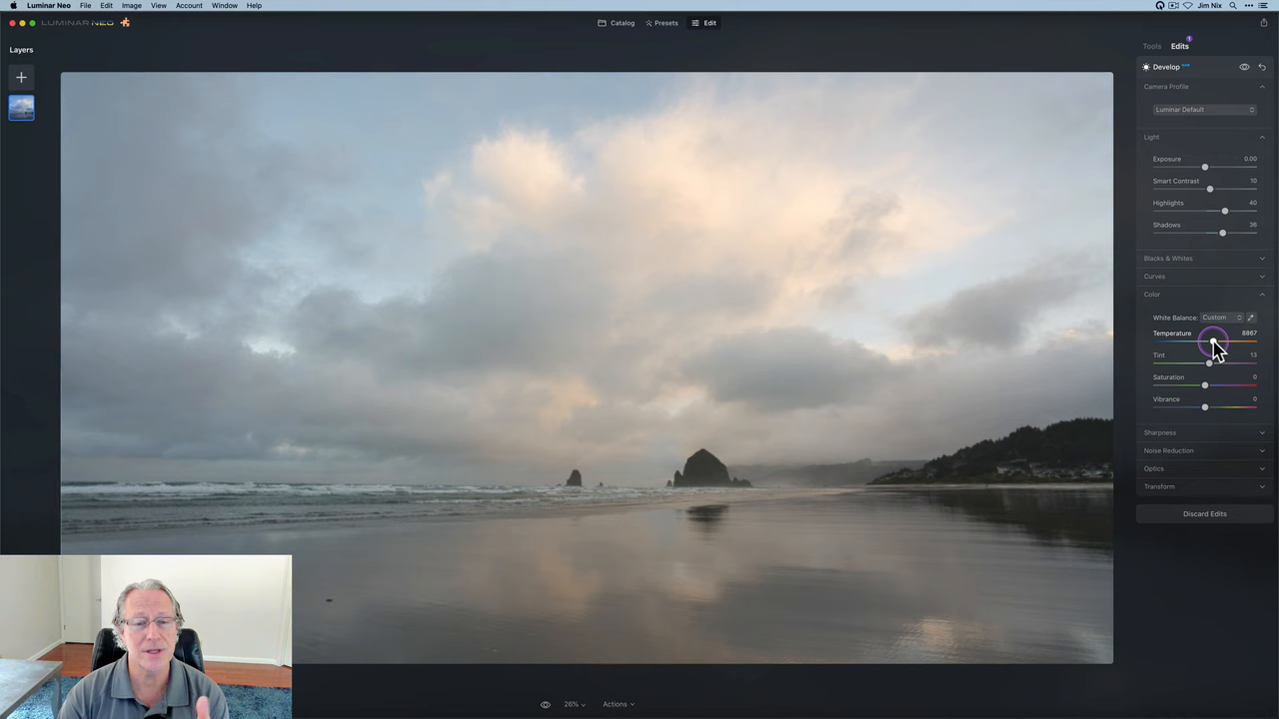
pyautogui.moveTo(1210, 344); pyautogui.dragTo(1209, 343)
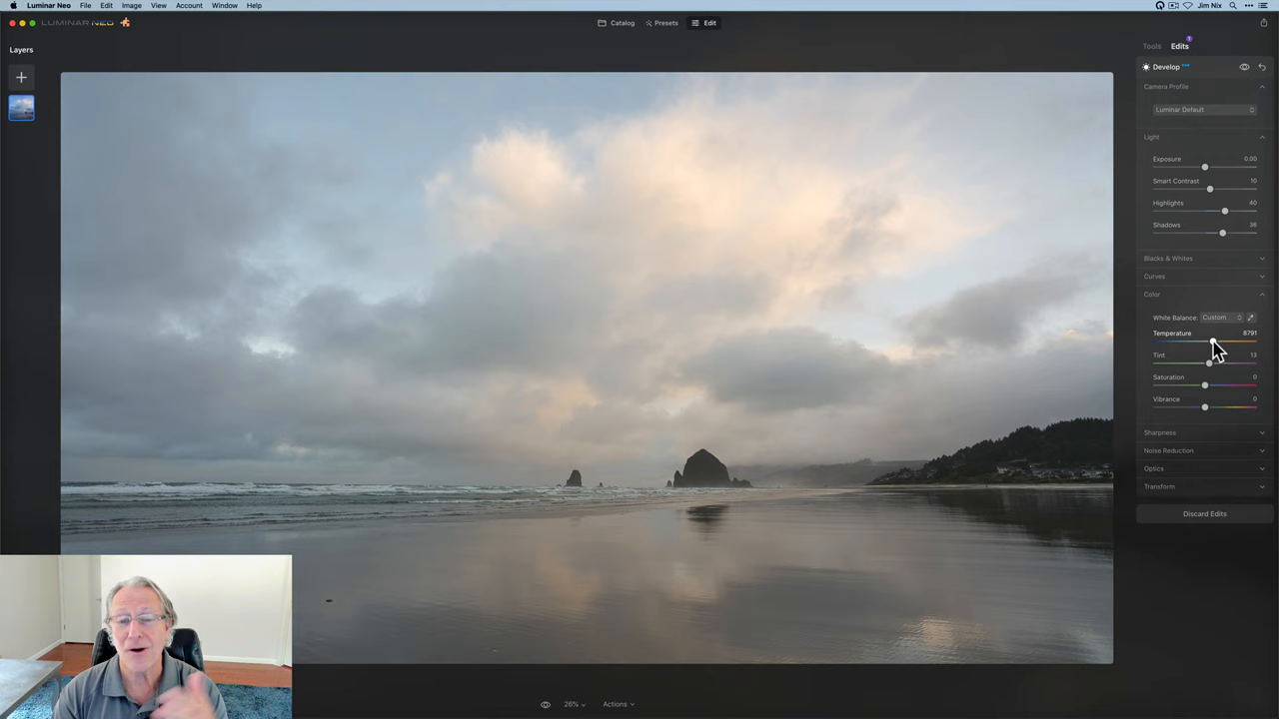
pyautogui.moveTo(1219, 344); pyautogui.dragTo(1198, 344)
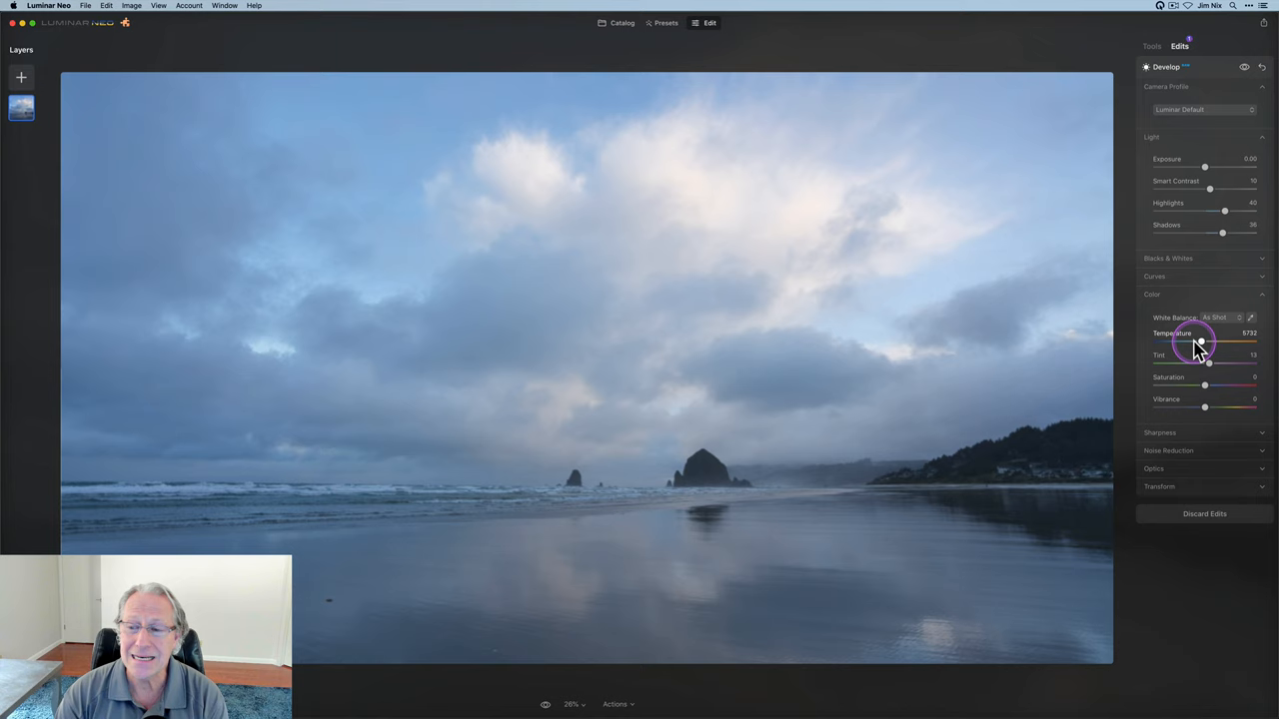
pyautogui.moveTo(1209, 344); pyautogui.dragTo(1203, 344)
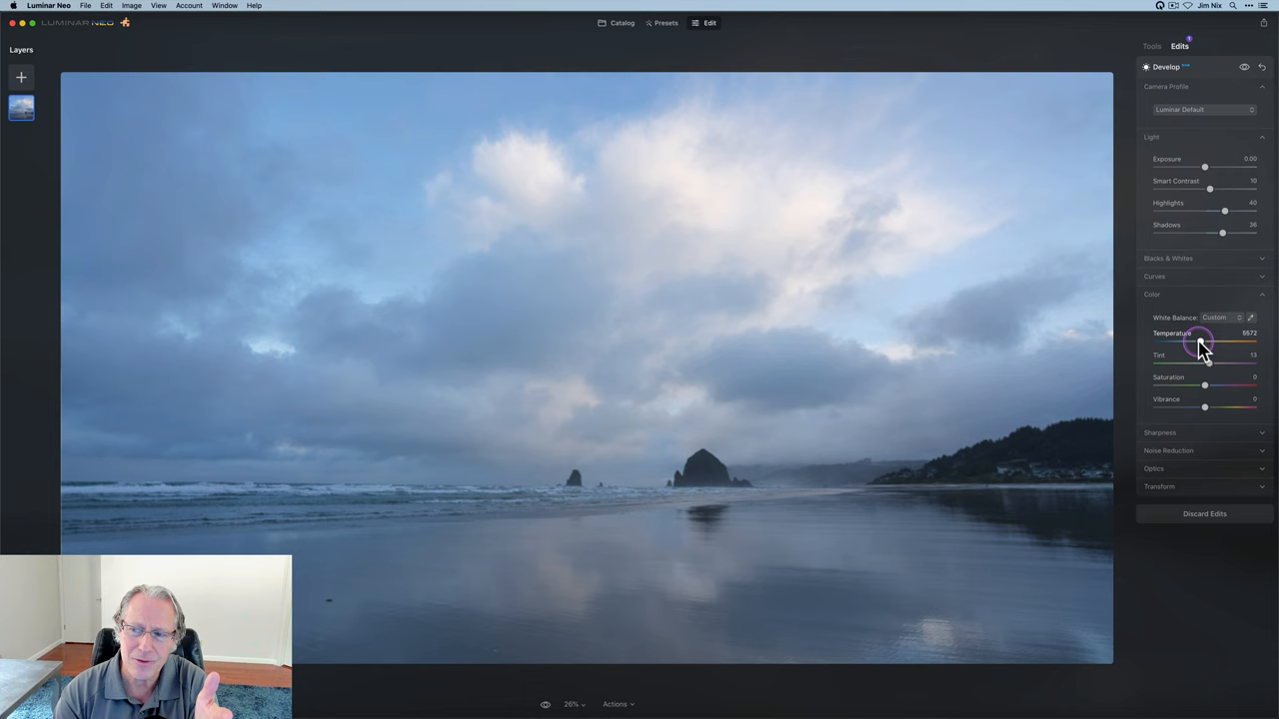
pyautogui.moveTo(1207, 360); pyautogui.dragTo(1215, 360)
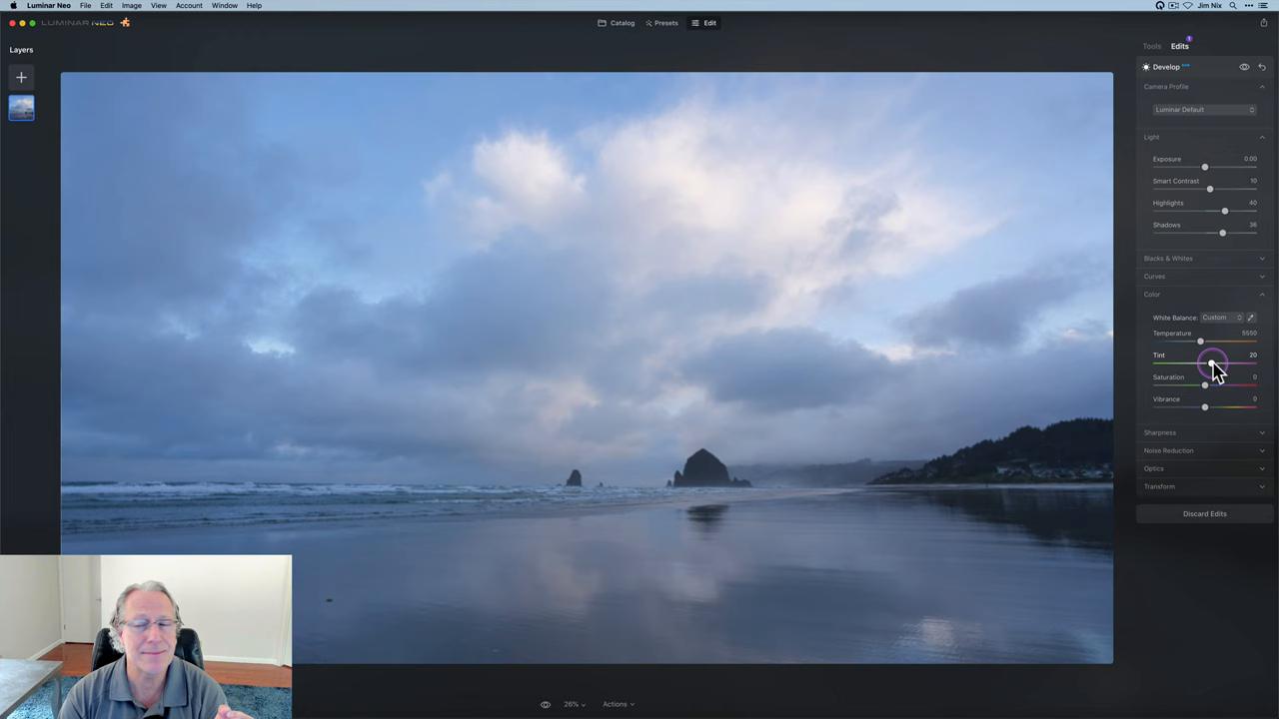
# Push Tint toward magenta for a purplish cast, then go back to the Catalog to compare copies
pyautogui.moveTo(1211, 356); pyautogui.dragTo(1222, 356)
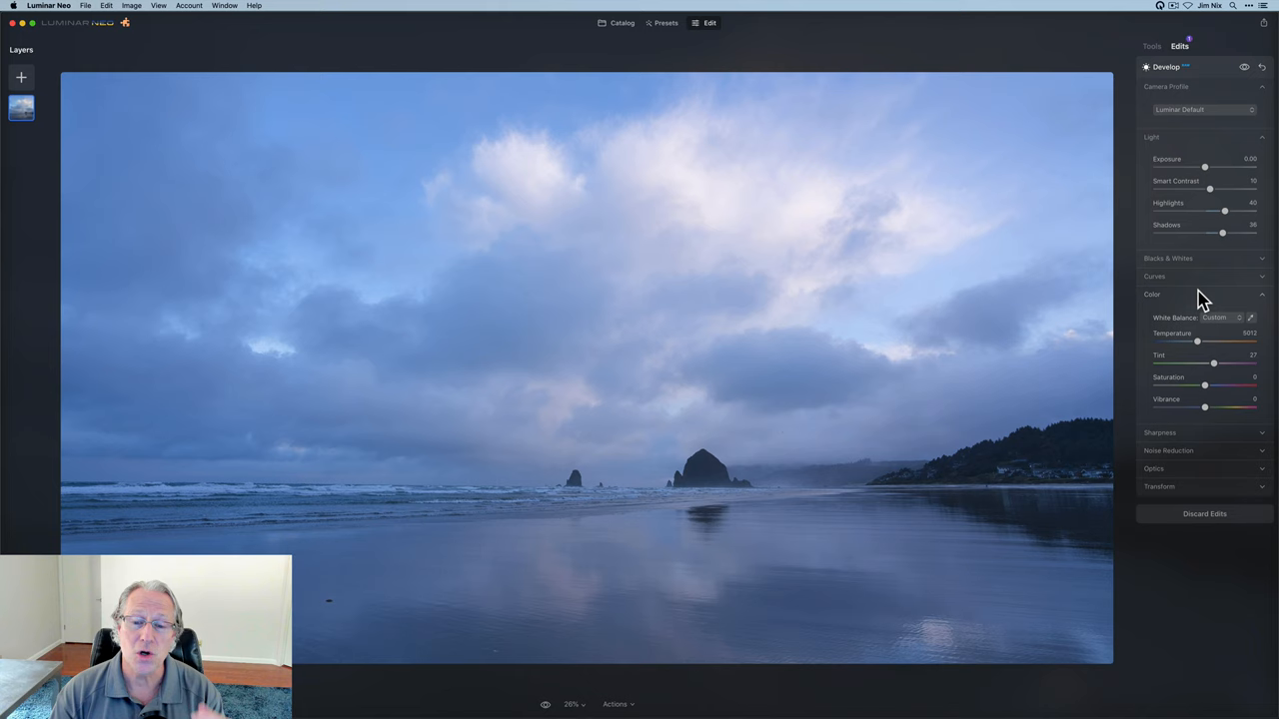
pyautogui.moveTo(1213, 362); pyautogui.dragTo(1218, 361)
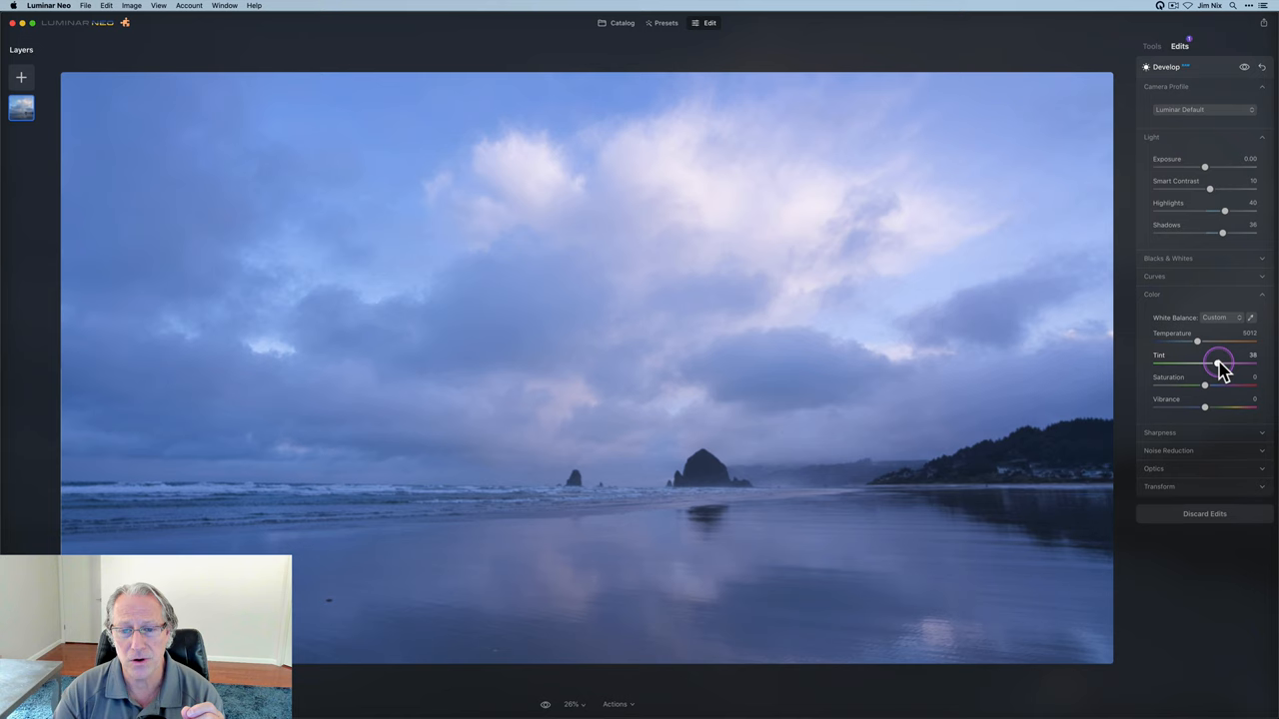
pyautogui.moveTo(1216, 363); pyautogui.dragTo(1206, 356)
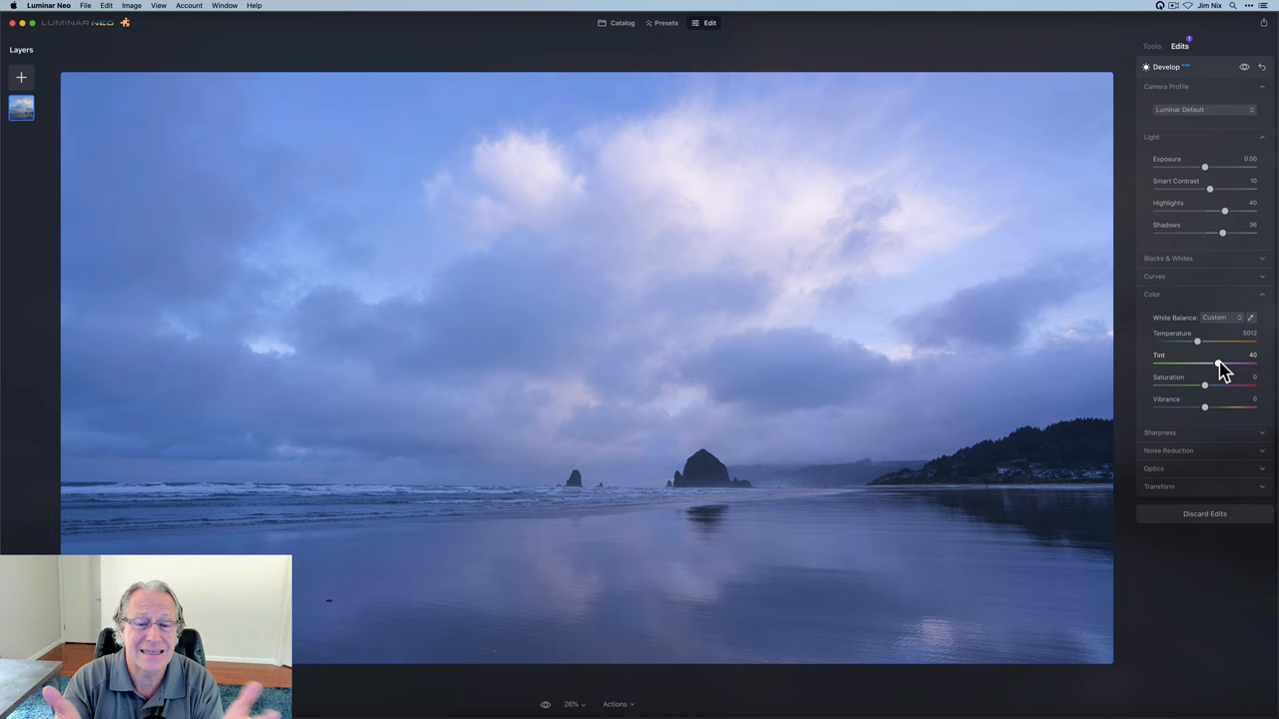
pyautogui.click(622, 22)
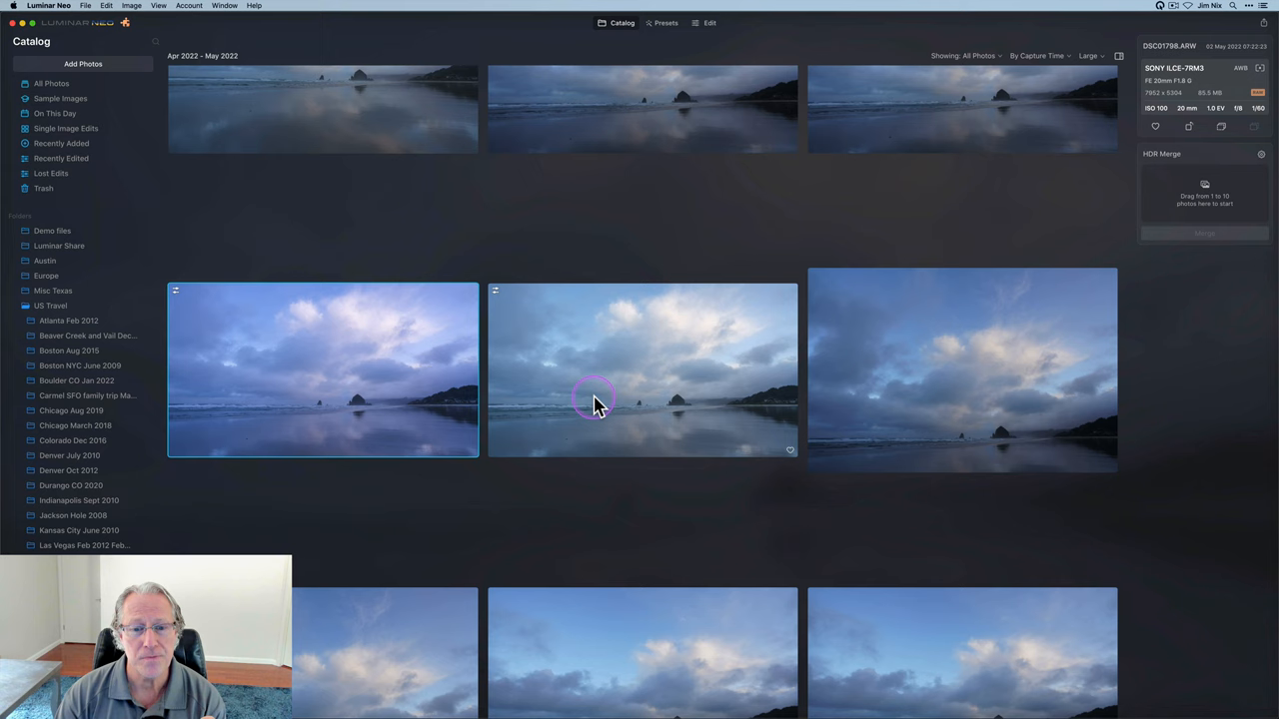
# Open the adjacent beach photo copy from the Catalog into Edit
pyautogui.doubleClick(643, 370)
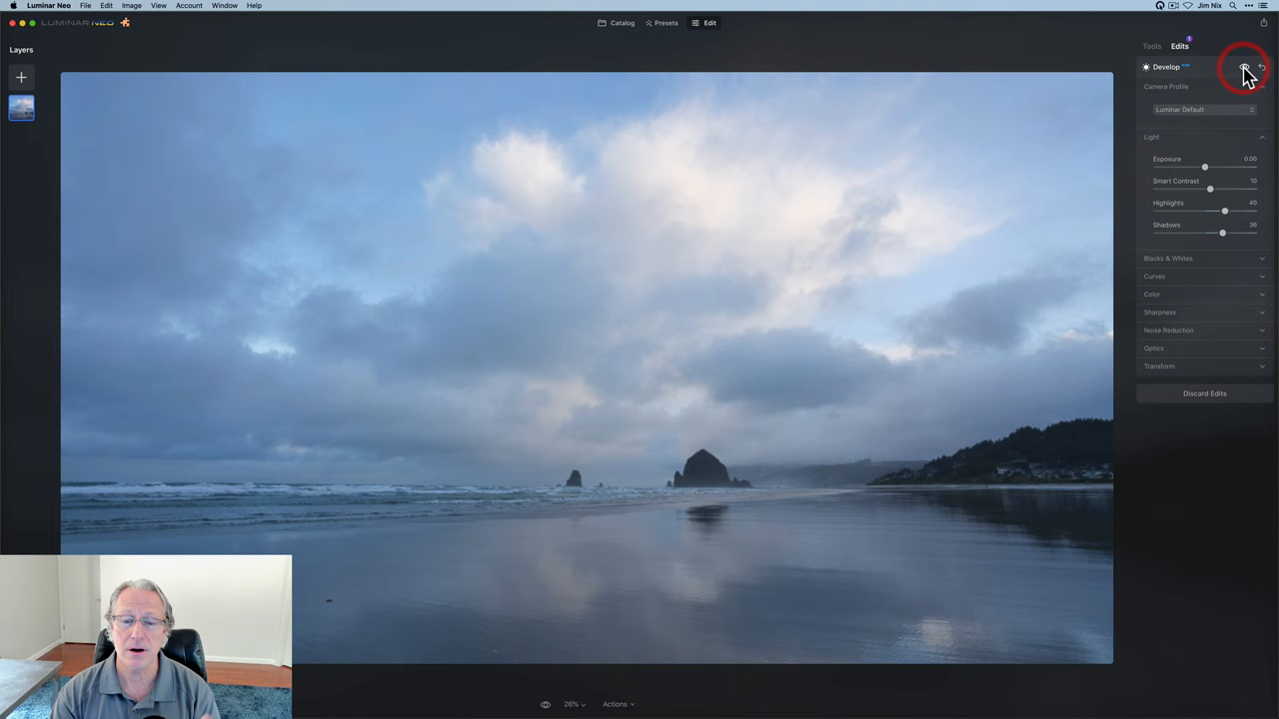
pyautogui.click(1151, 46)
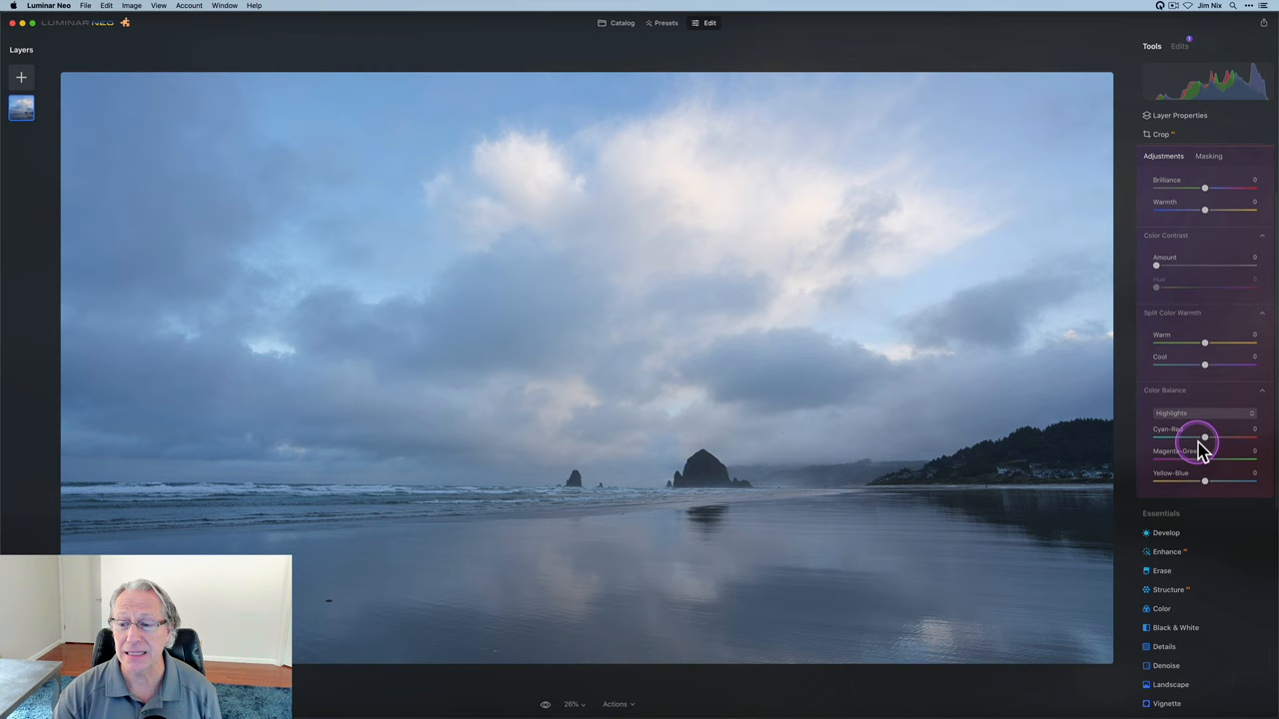
# Set Color Harmony's Color Balance tonal range to Shadows
pyautogui.click(1202, 412)
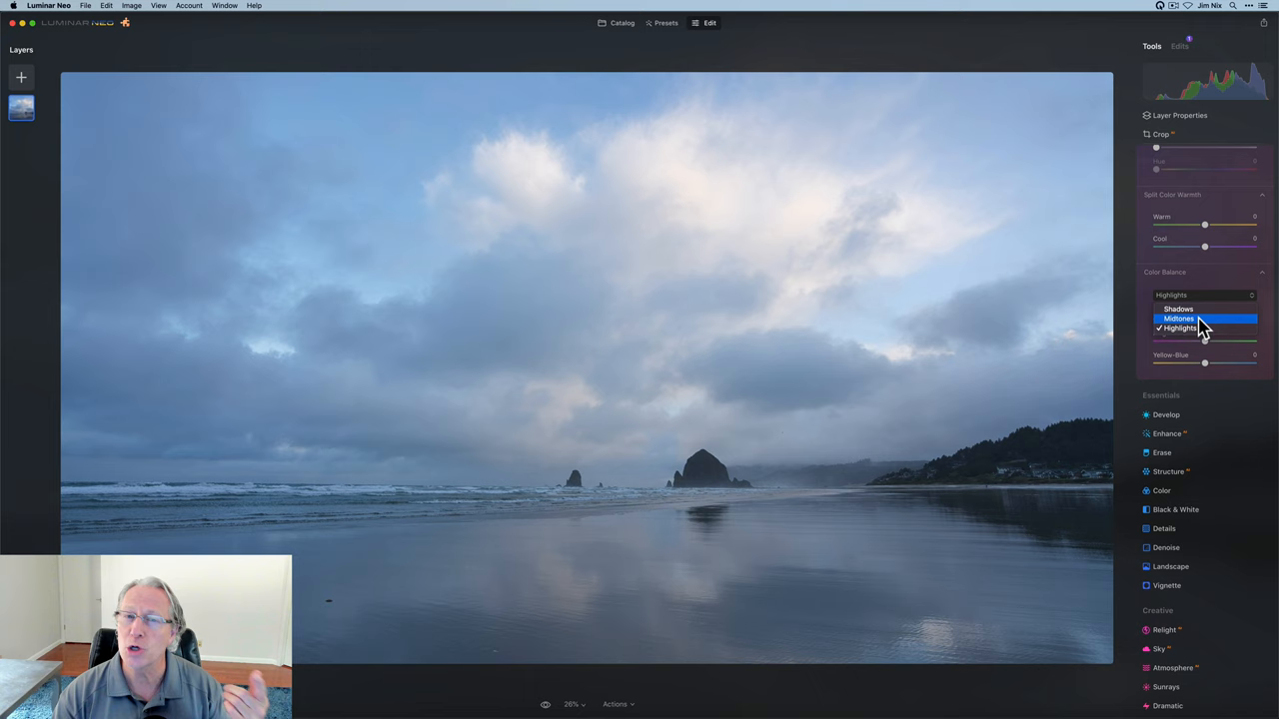
pyautogui.click(1178, 308)
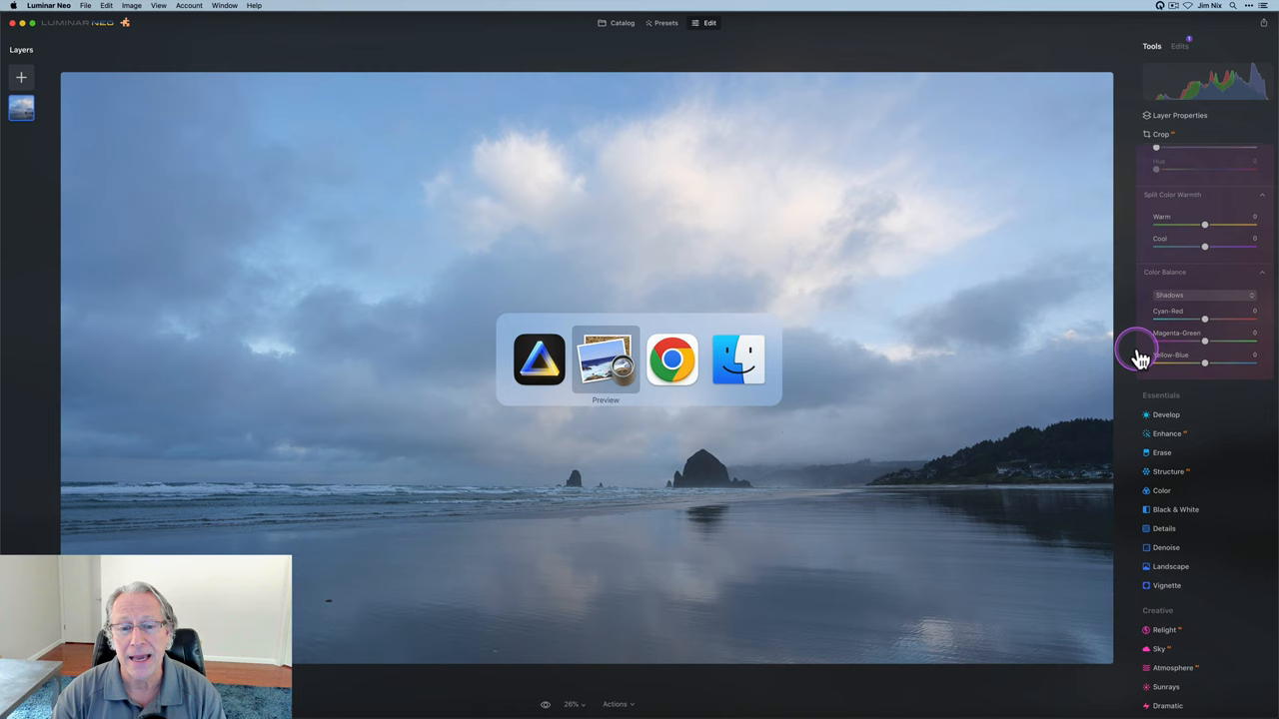
pyautogui.click(605, 359)
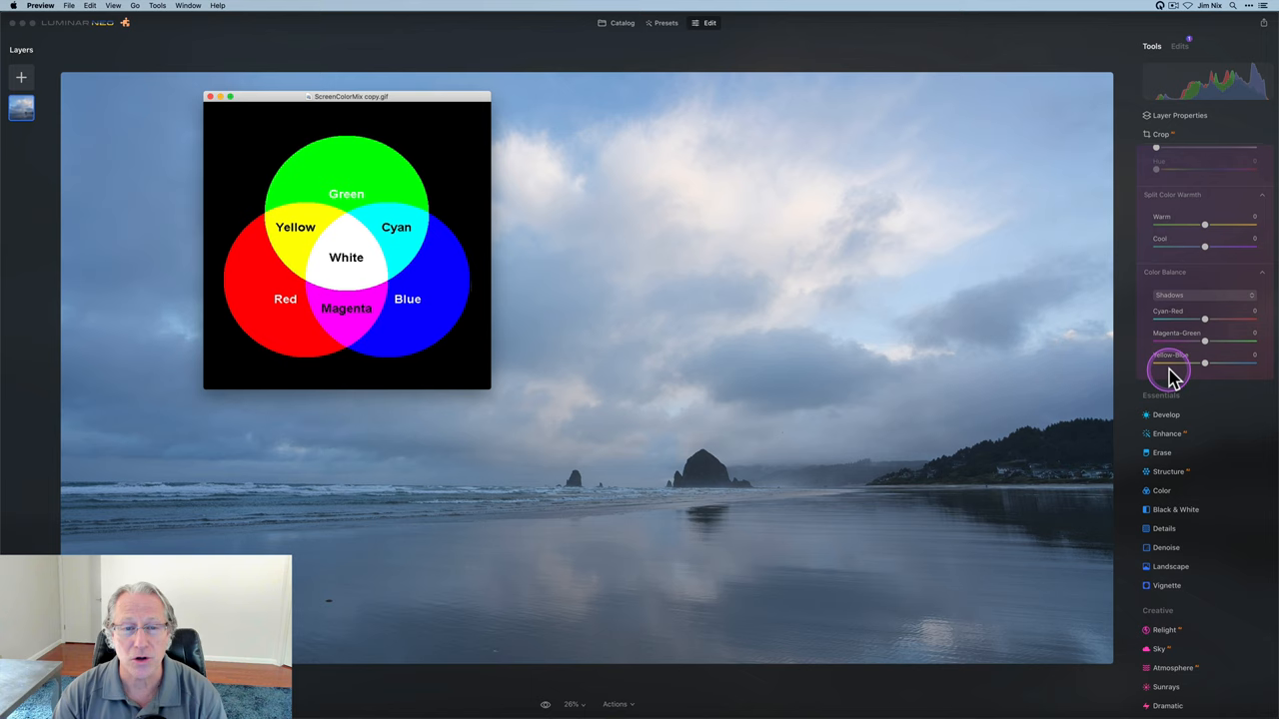
pyautogui.moveTo(1056, 389)
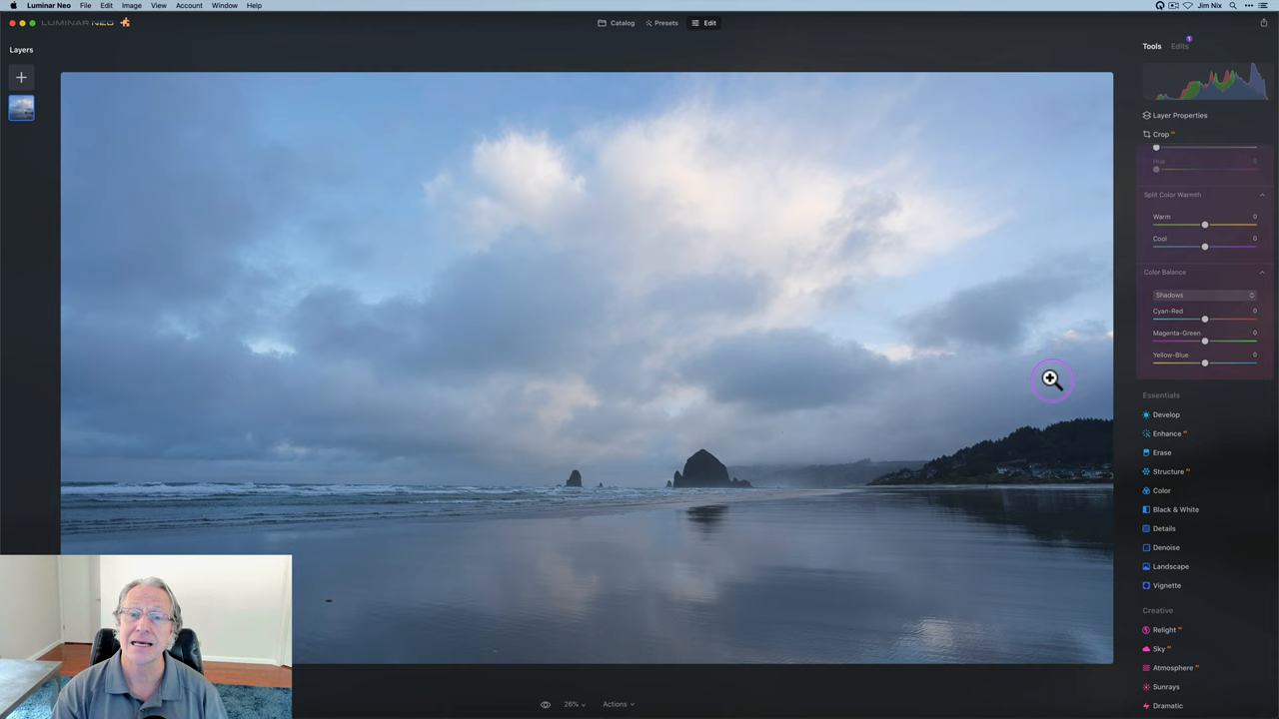
pyautogui.moveTo(1170, 369)
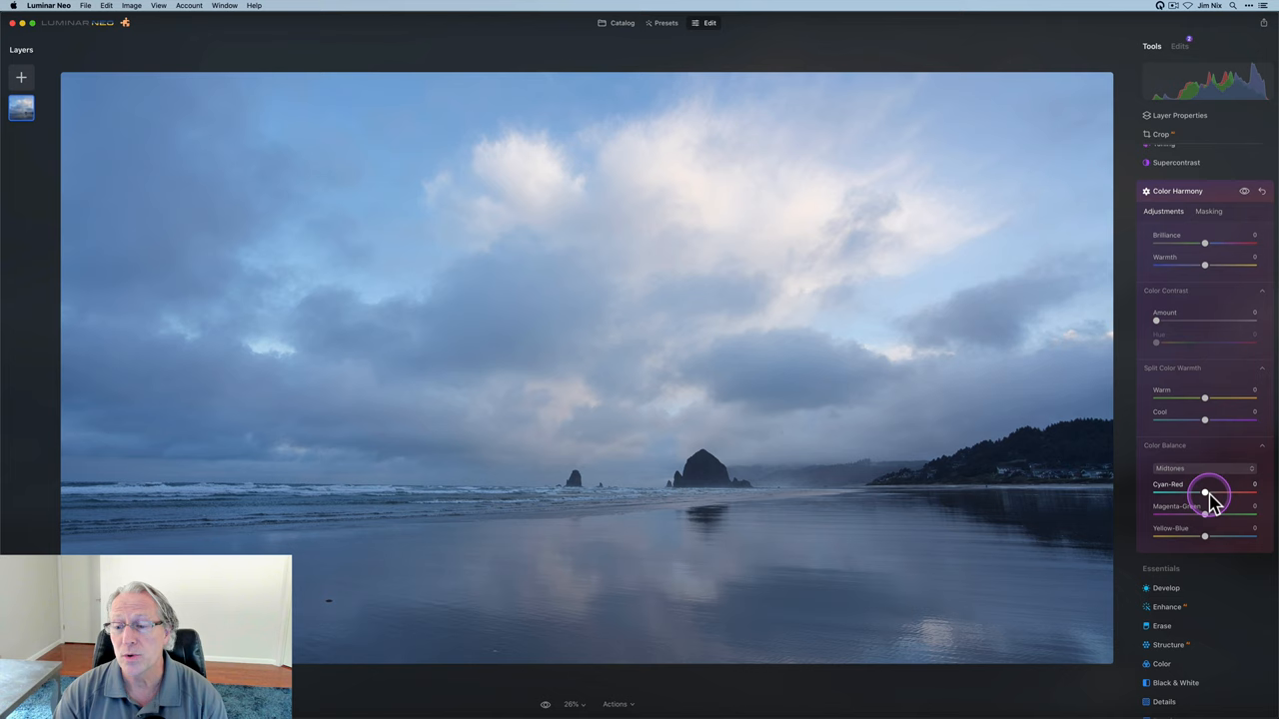
# Shift the midtones' Cyan-Red toward red and adjust Magenta-Green for a pinker cast
pyautogui.moveTo(1203, 492); pyautogui.dragTo(1211, 487)
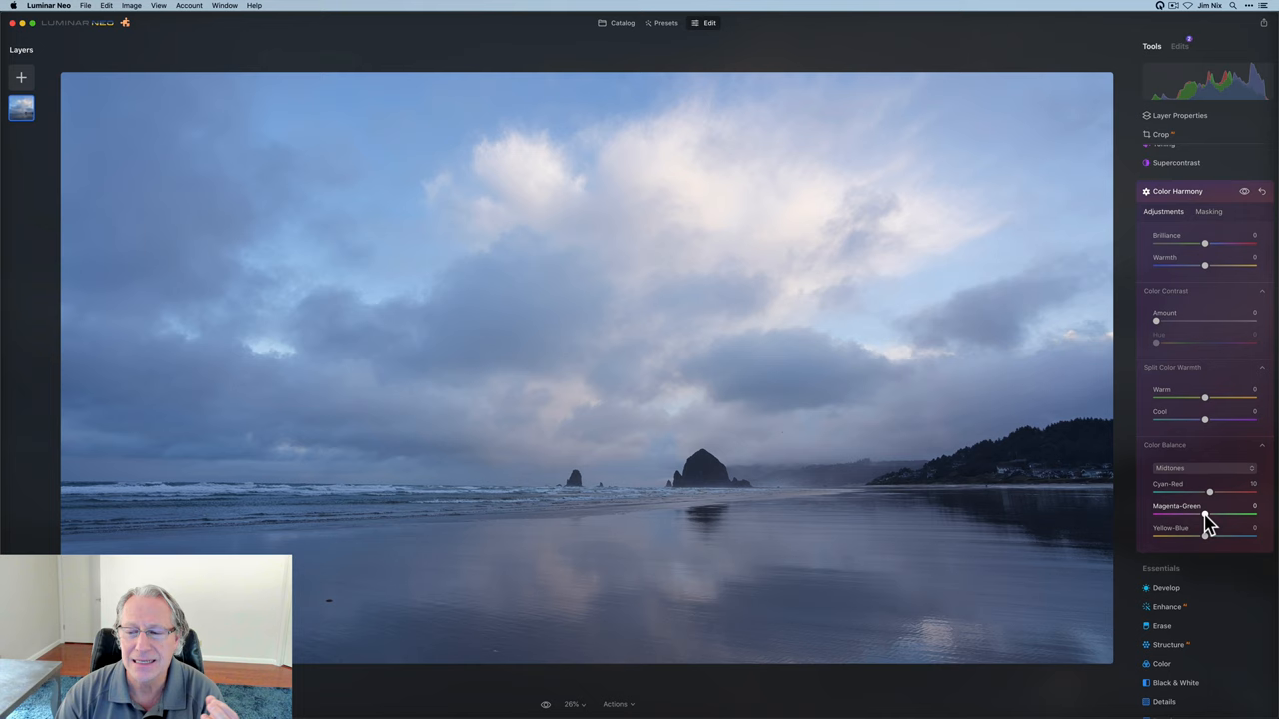
pyautogui.moveTo(1209, 515); pyautogui.dragTo(1198, 515)
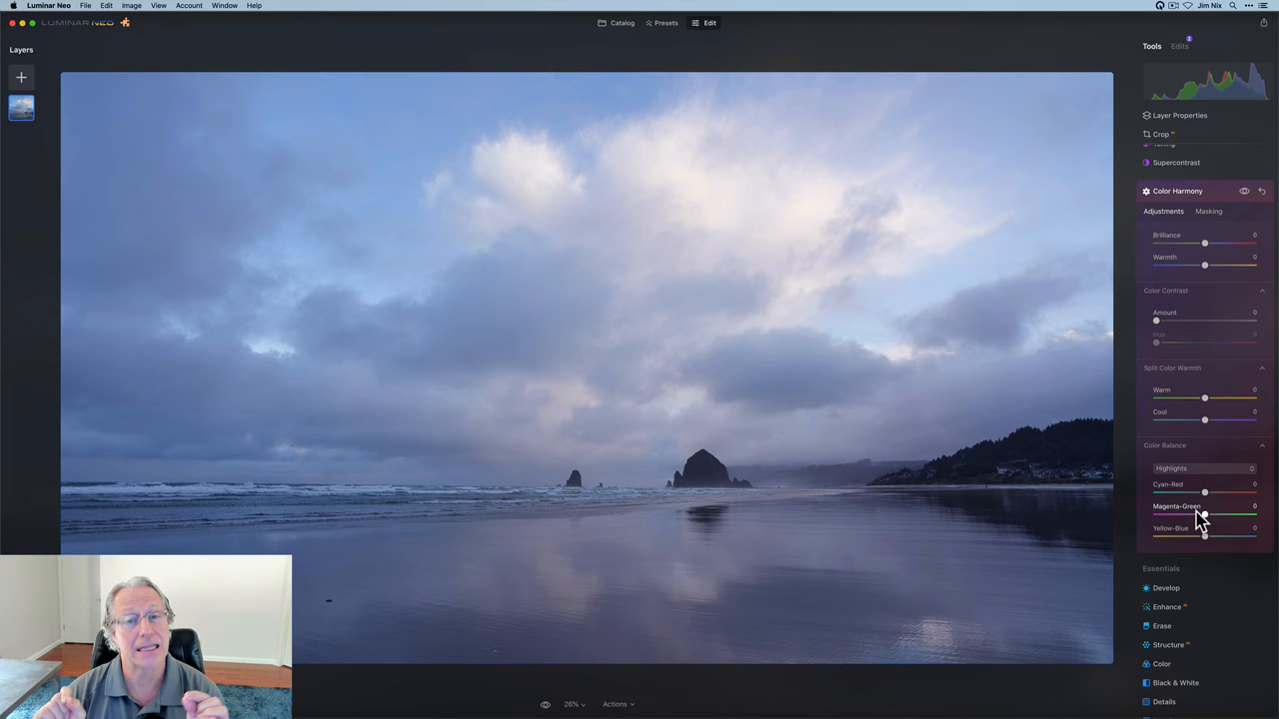
# Push the highlights toward magenta and red so the clouds glow pink
pyautogui.moveTo(1205, 492); pyautogui.dragTo(1207, 490)
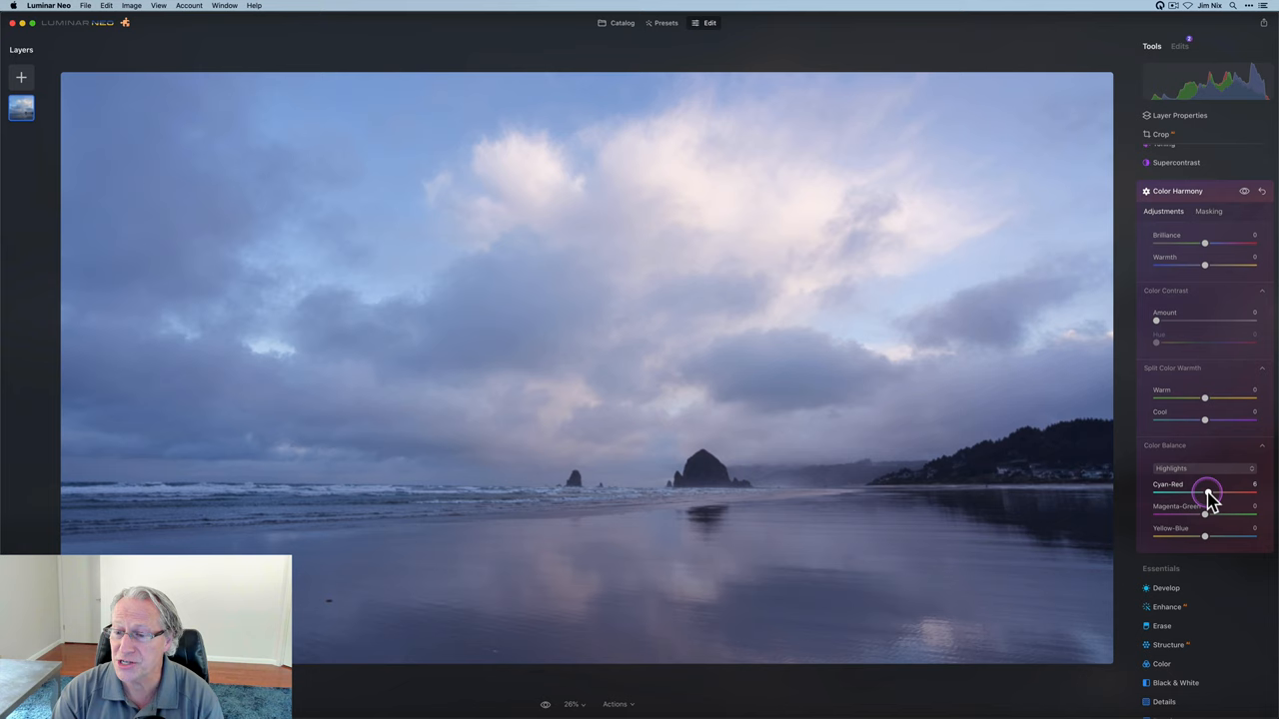
pyautogui.moveTo(1206, 491); pyautogui.dragTo(1215, 492)
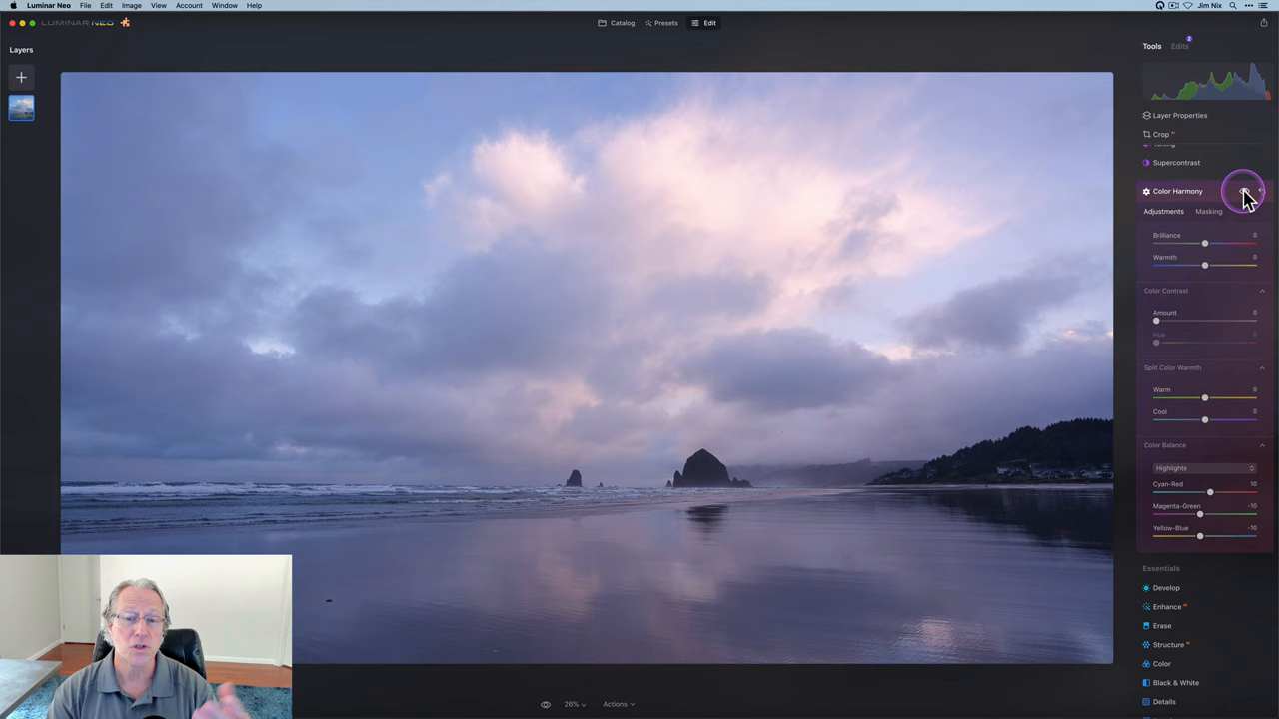
# Toggle Color Harmony off and on for a before/after, keep it, collapse the tool and return to the Catalog
pyautogui.click(1243, 191)
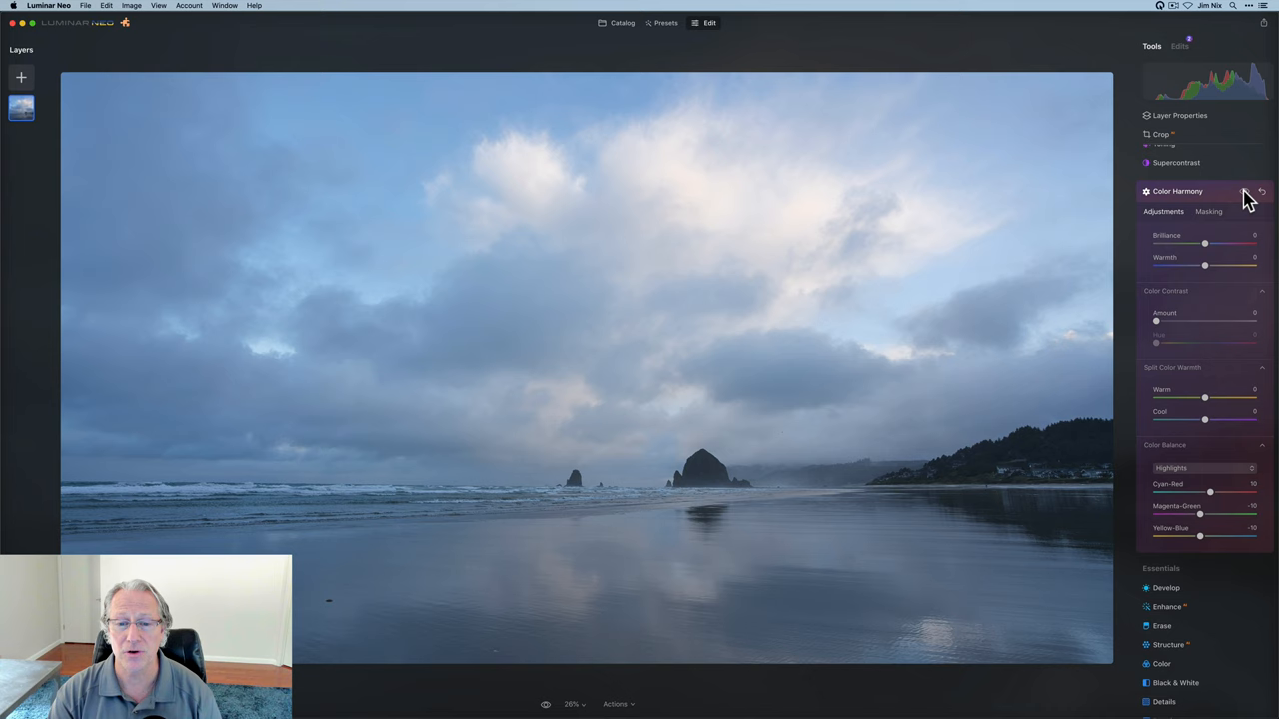
pyautogui.click(1245, 191)
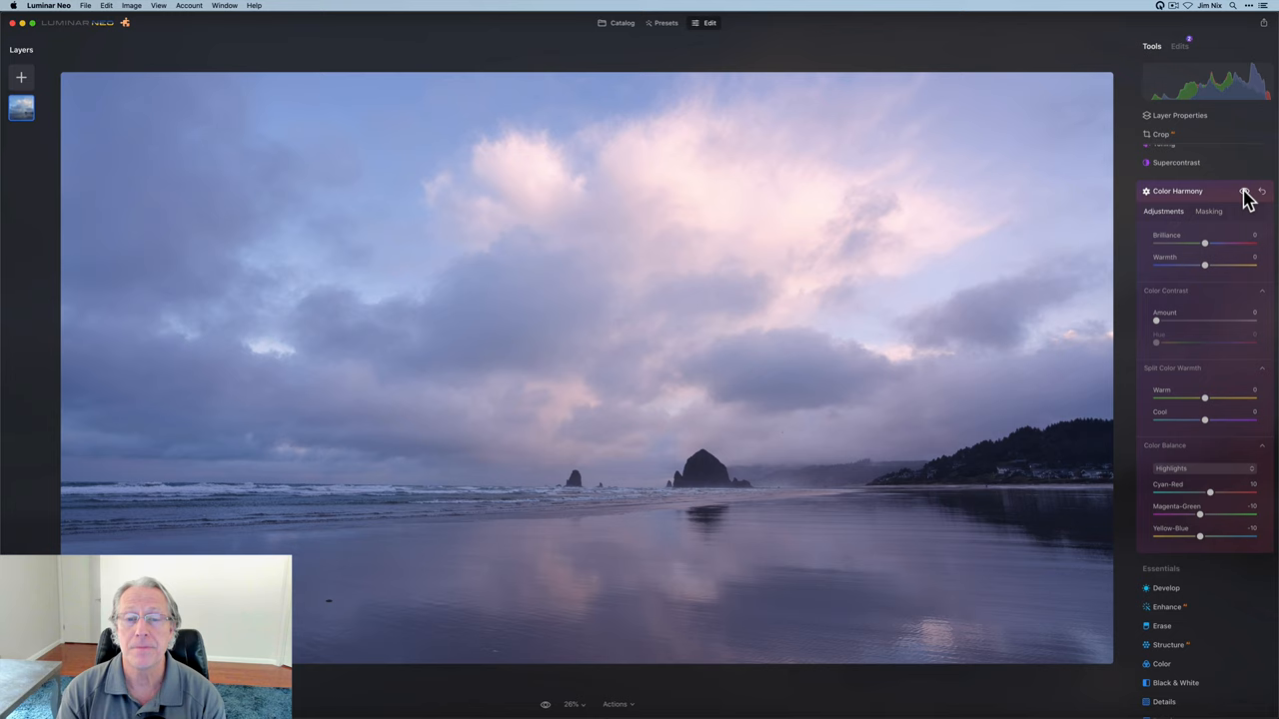
pyautogui.click(1245, 192)
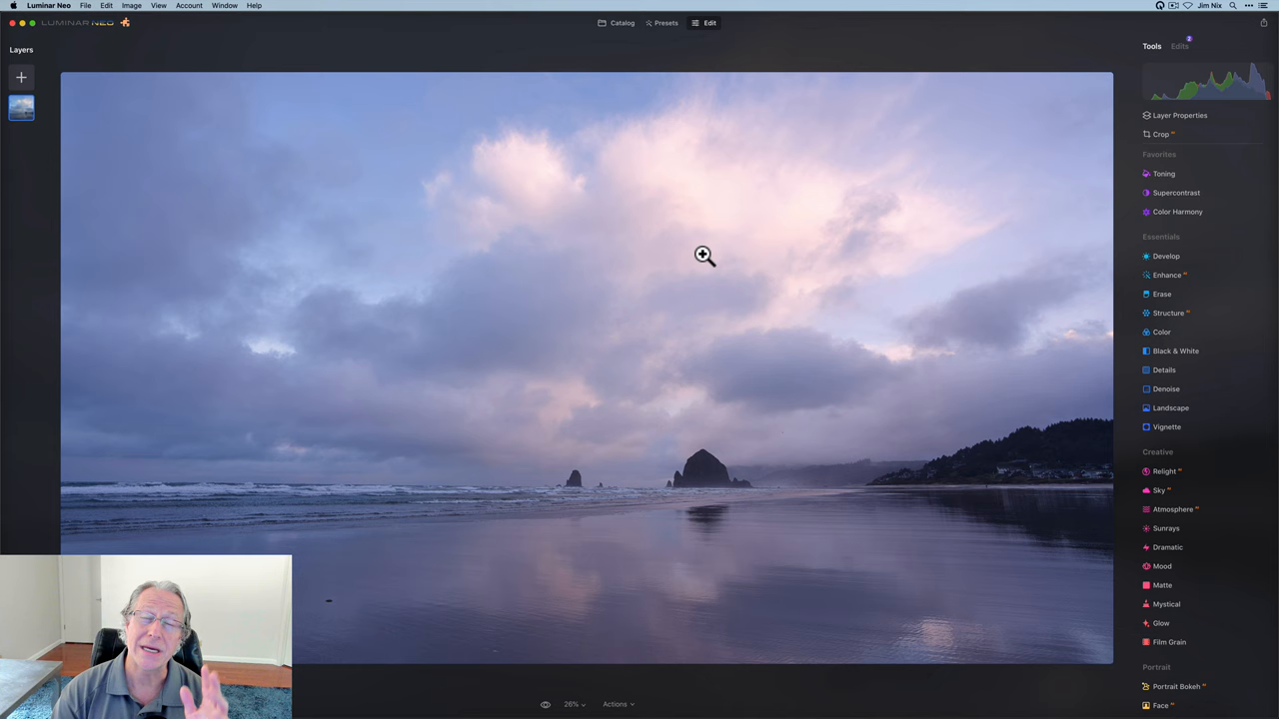
pyautogui.click(621, 22)
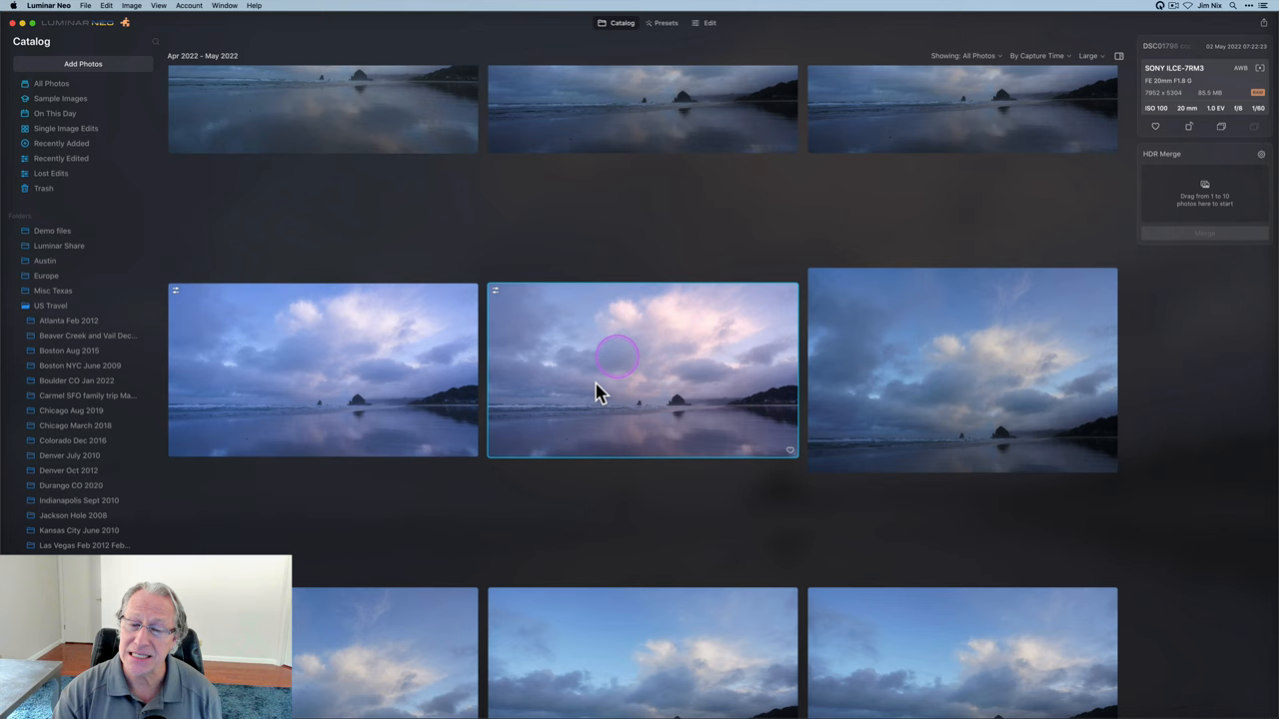
pyautogui.moveTo(383, 400)
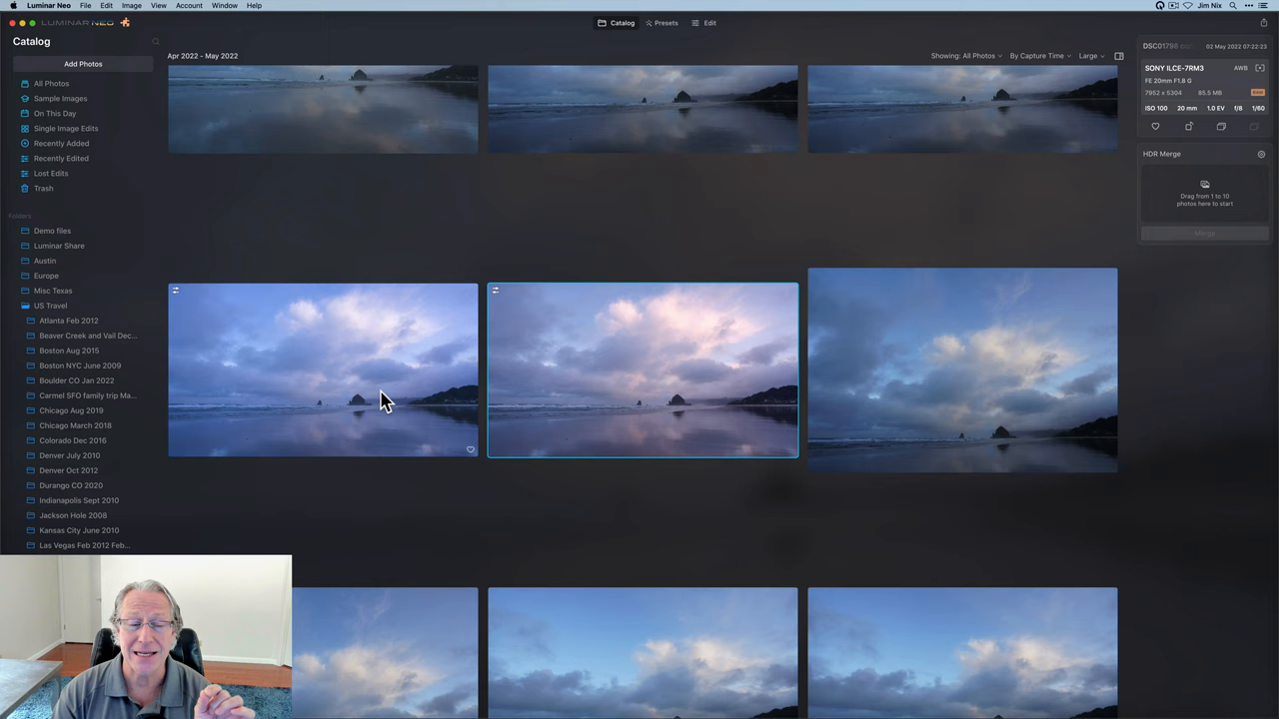